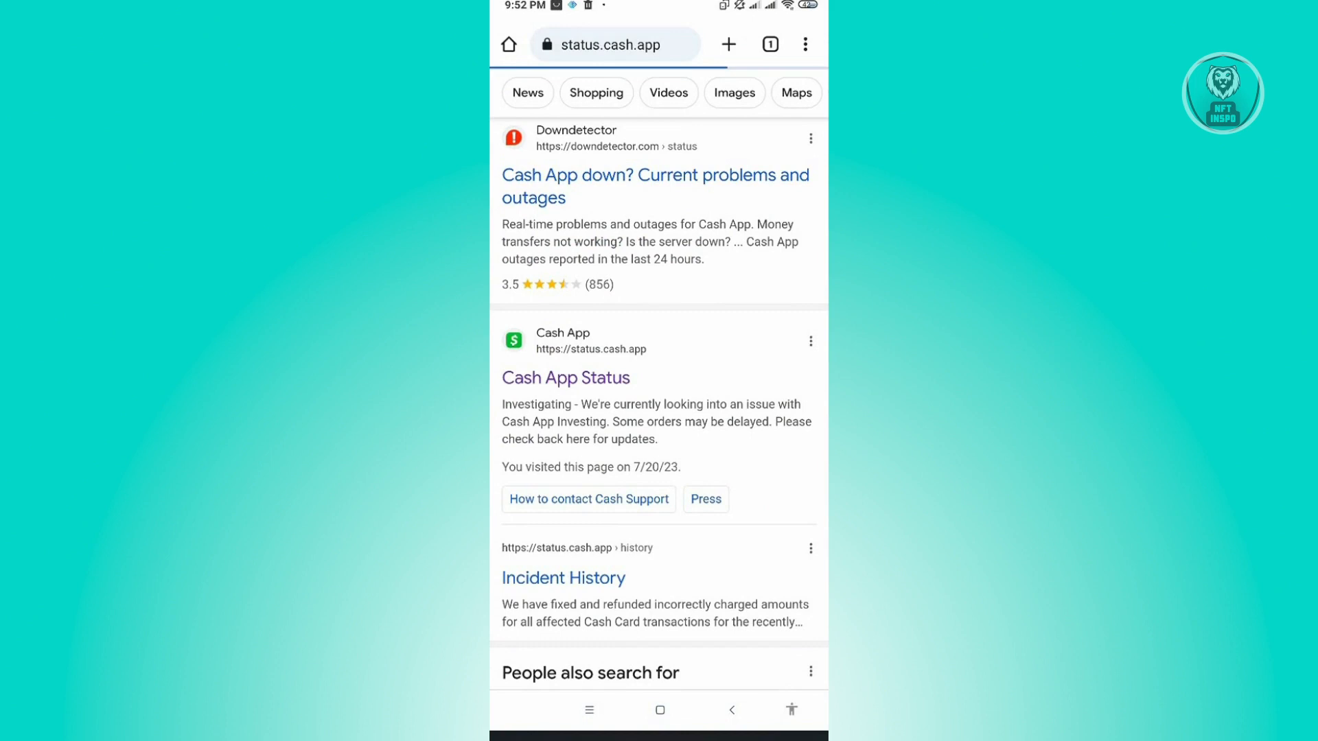
Open the 'Cash App Status' result at status.cash.app.
{"action": "left_click", "coordinate": [565, 378]}
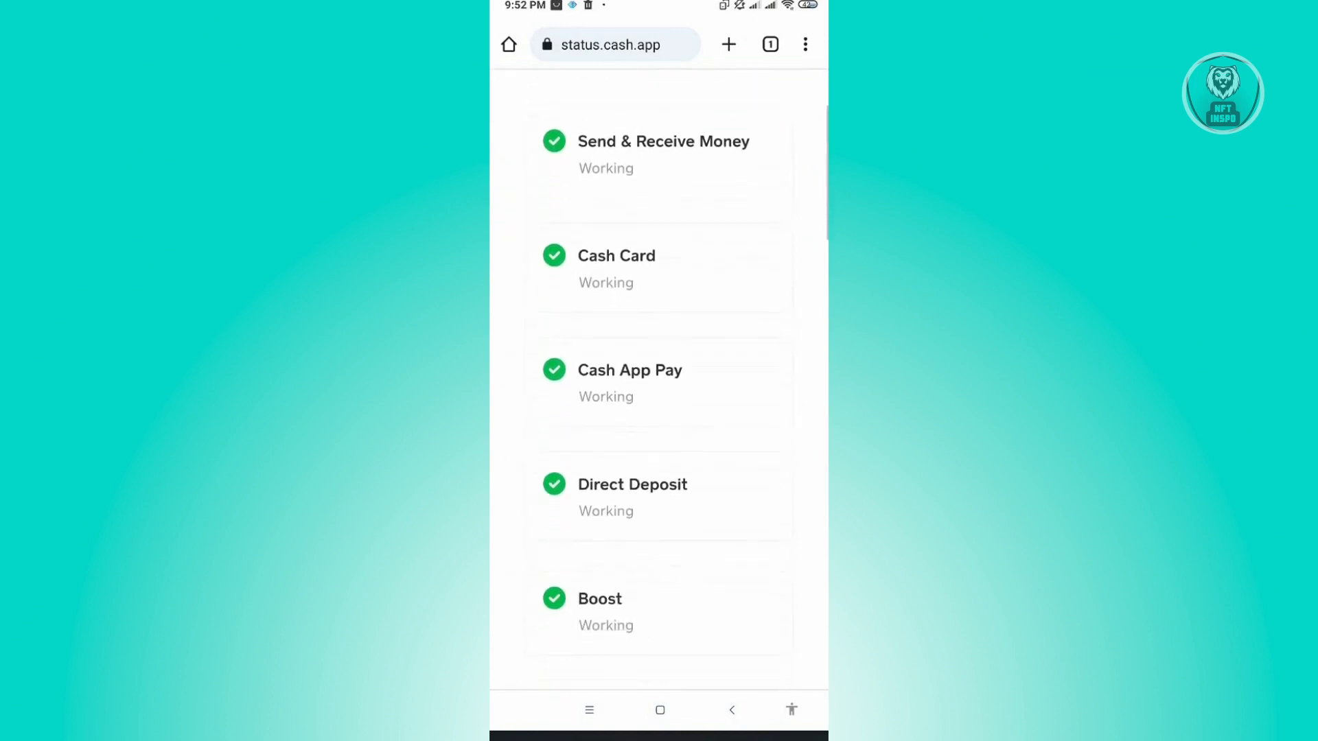
Scroll the status list to check that Send & Receive Money, Cash Card and other services are Working.
{"action": "scroll", "scroll_direction": "down", "scroll_amount": 3}
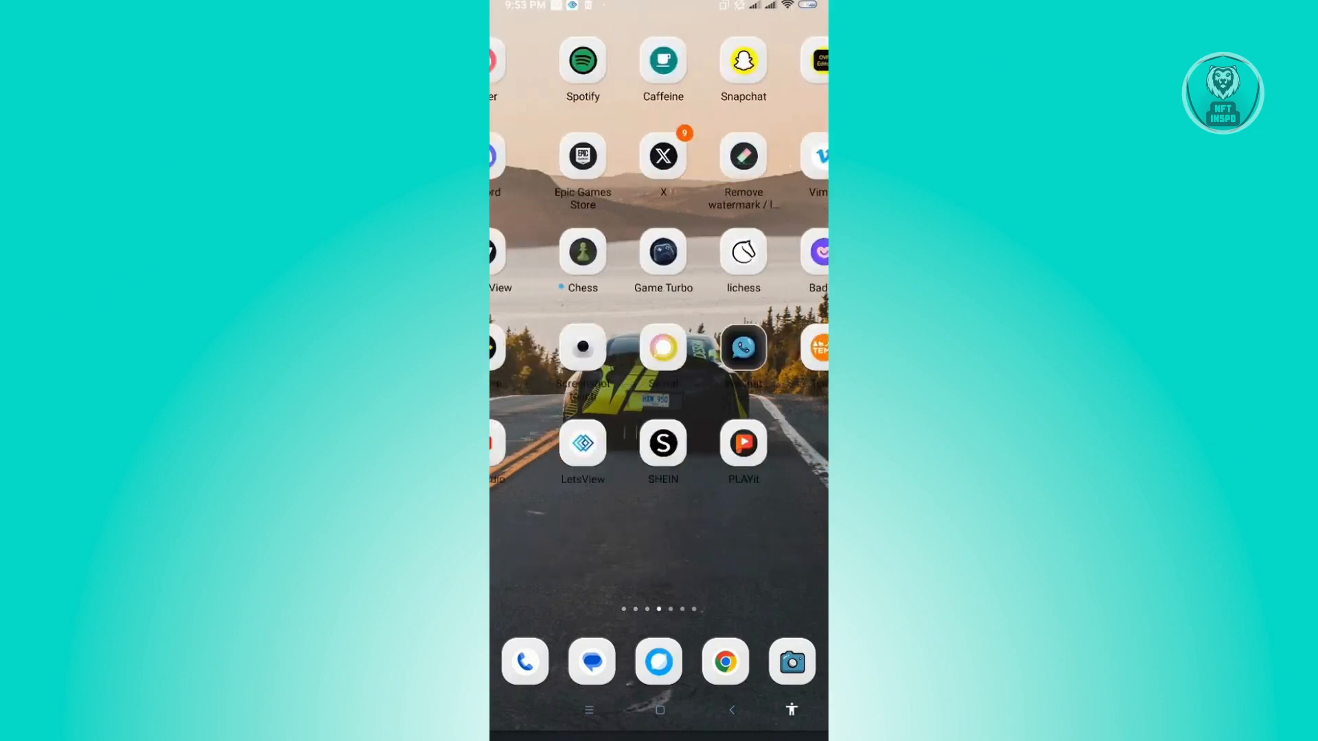
Open Cash App's App info page and request clearing all of its data.
{"action": "scroll", "scroll_direction": "left", "scroll_amount": 3}
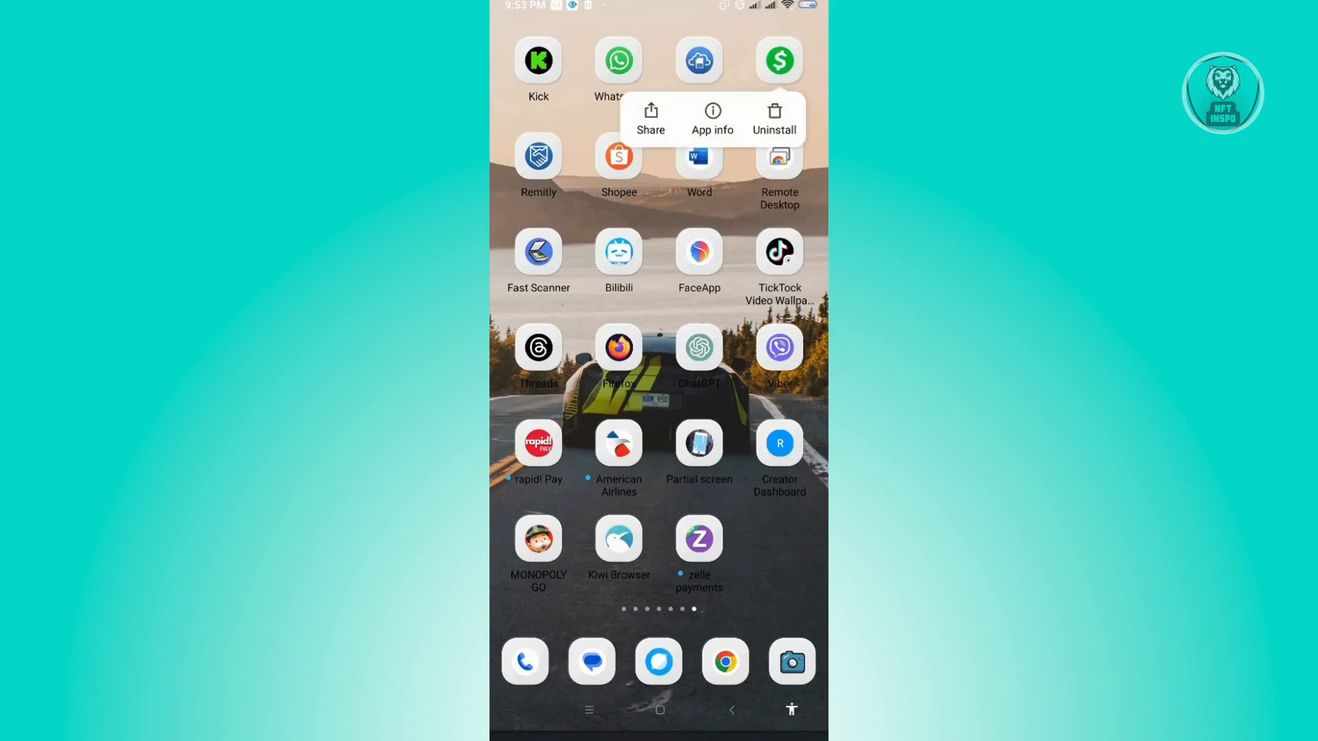
{"action": "left_click", "coordinate": [711, 116]}
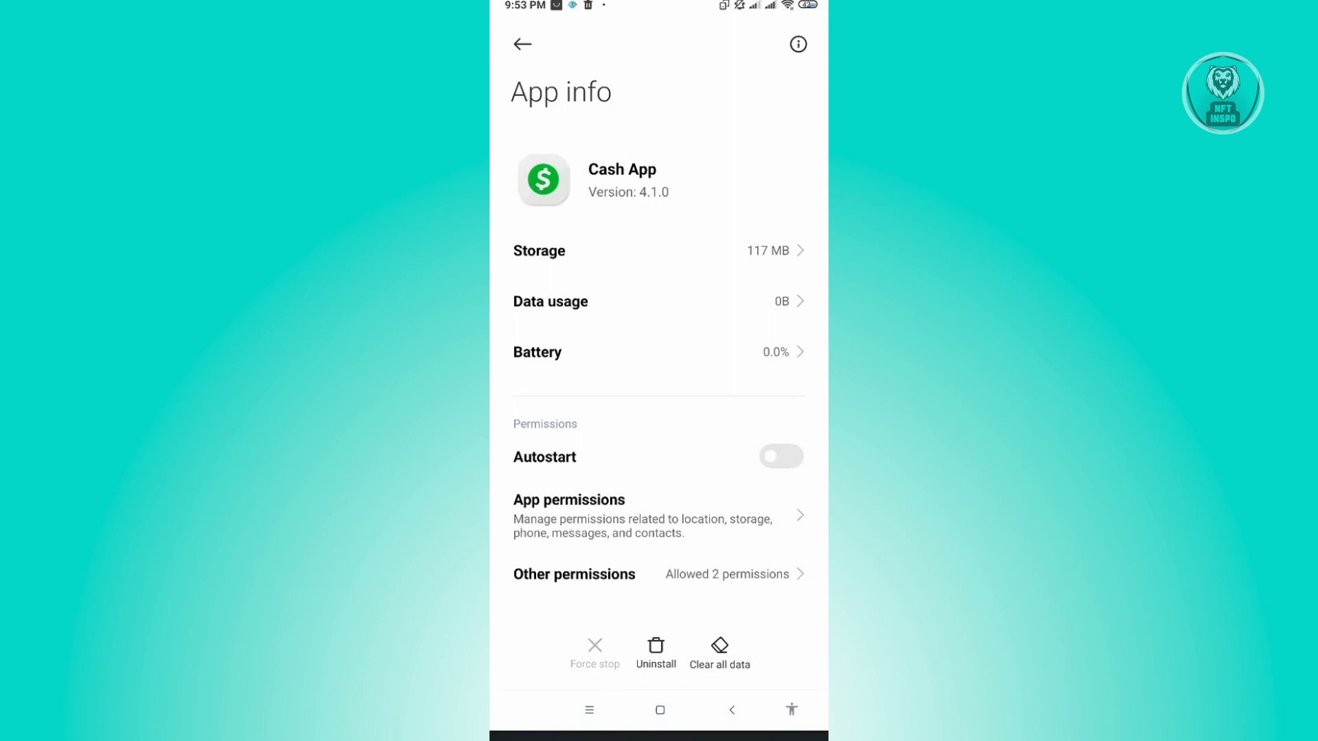
{"action": "left_click", "coordinate": [717, 651]}
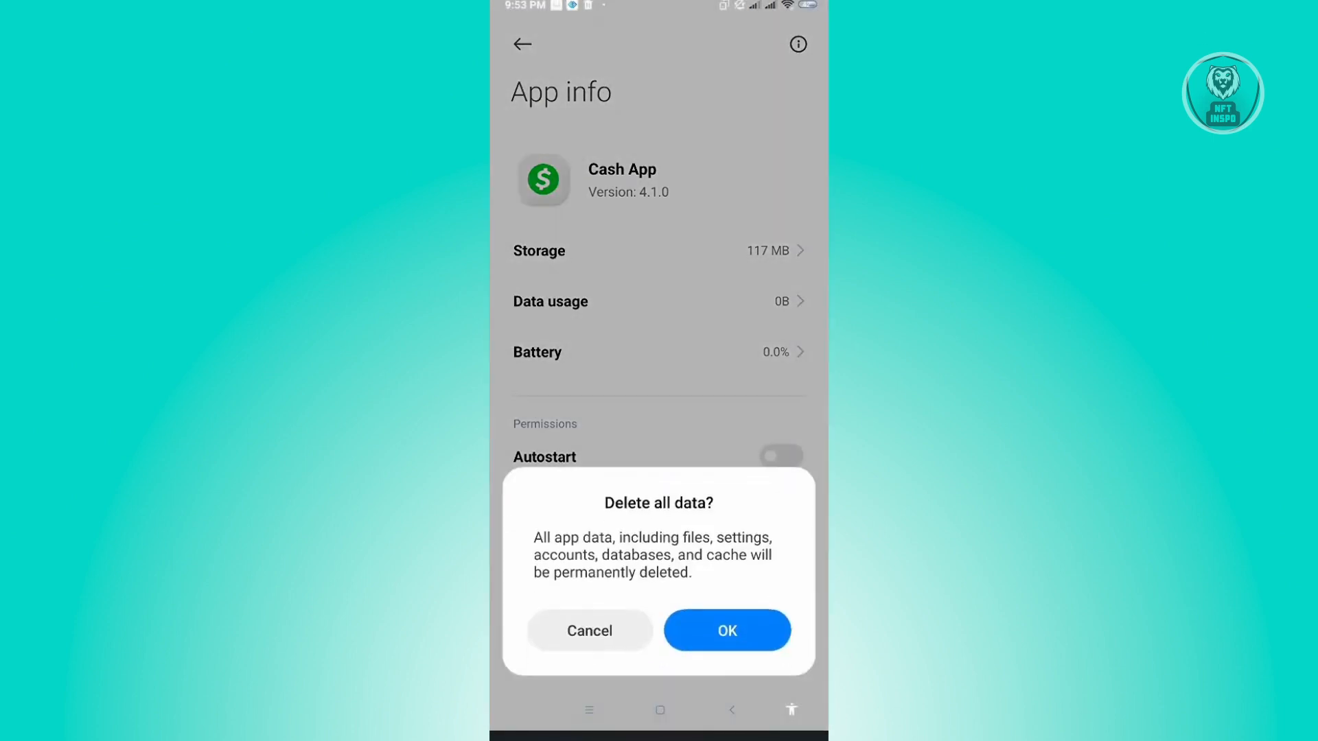